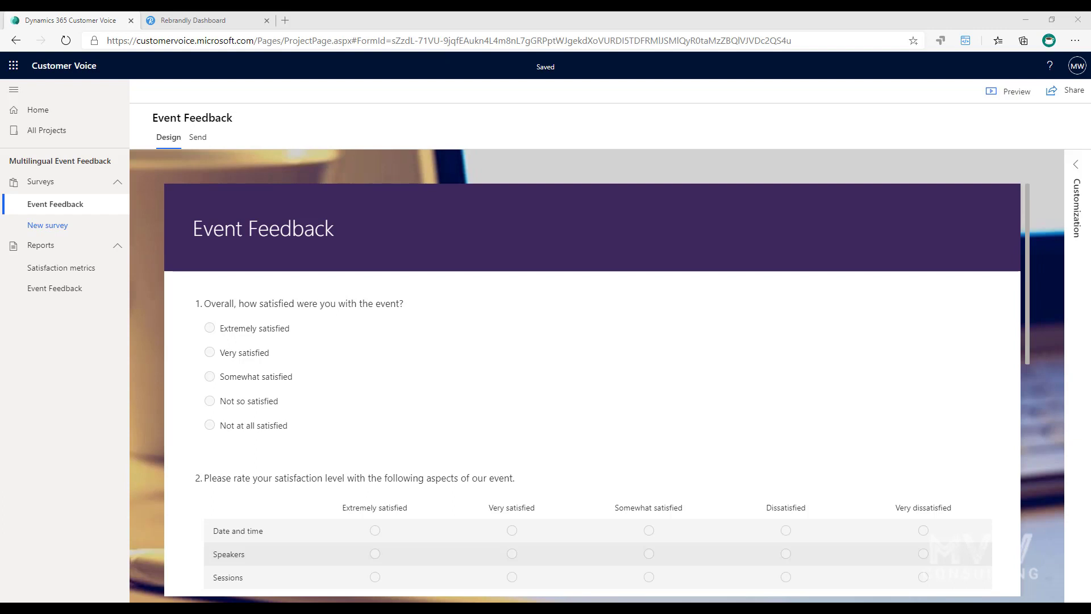
Review the survey's extra languages (français, español, Deutsch) in the Customization pane's Languages panel
{"action": "left_click", "coordinate": [1076, 164]}
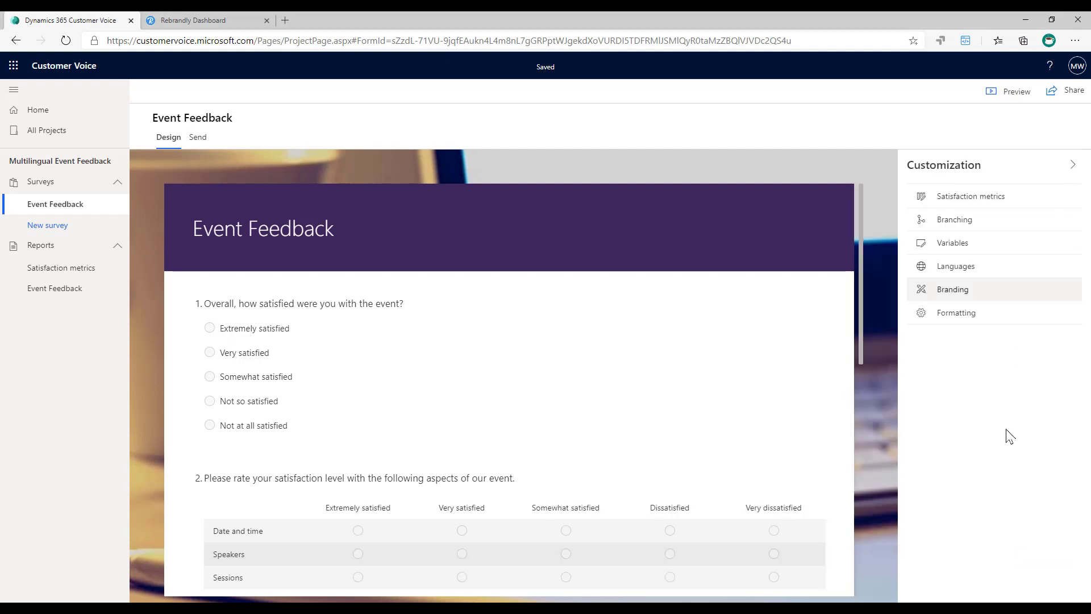
{"action": "left_click", "coordinate": [956, 266]}
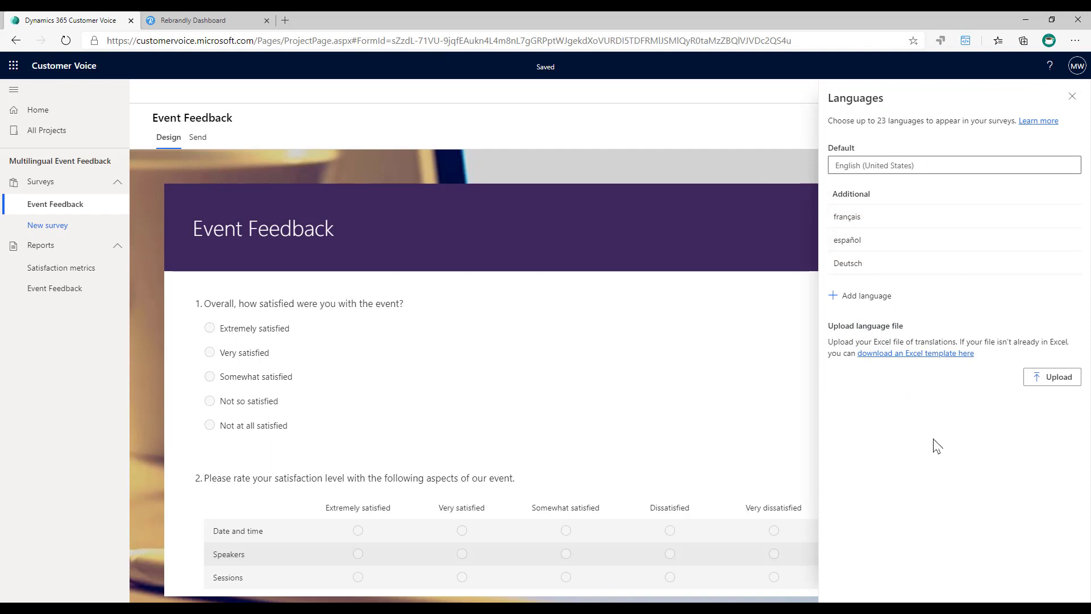
{"action": "left_click", "coordinate": [1071, 95]}
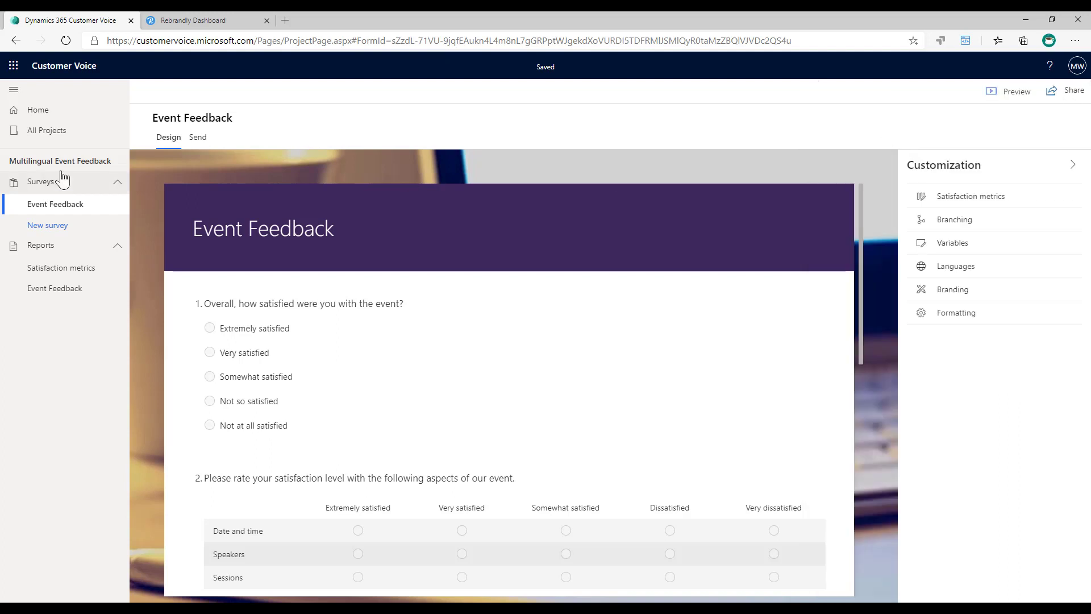
Copy the Event Feedback survey's shareable link from the Send options
{"action": "left_click", "coordinate": [197, 138]}
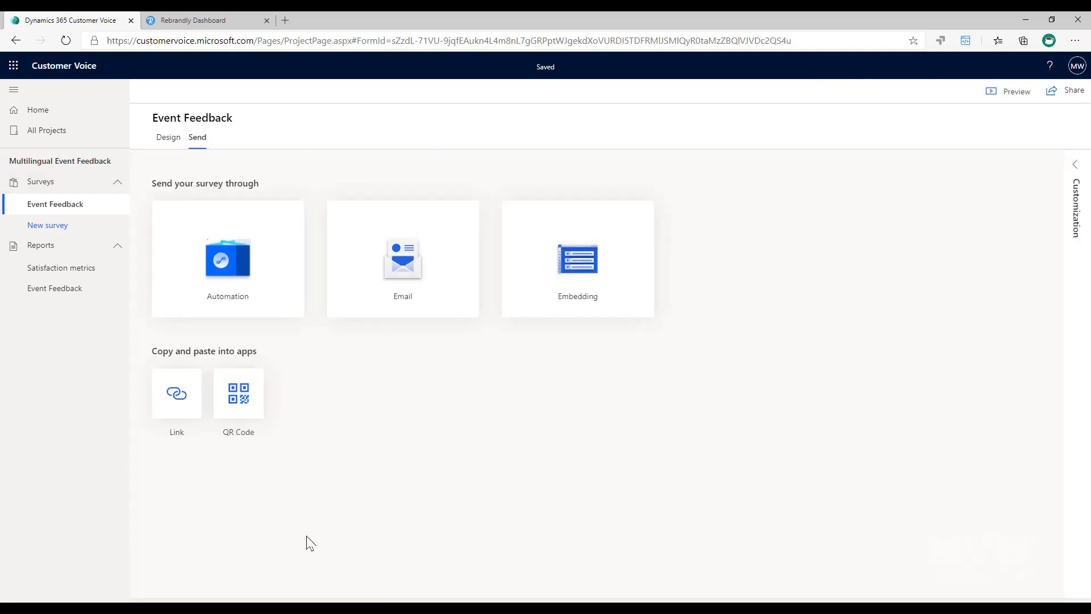
{"action": "mouse_move", "coordinate": [177, 500]}
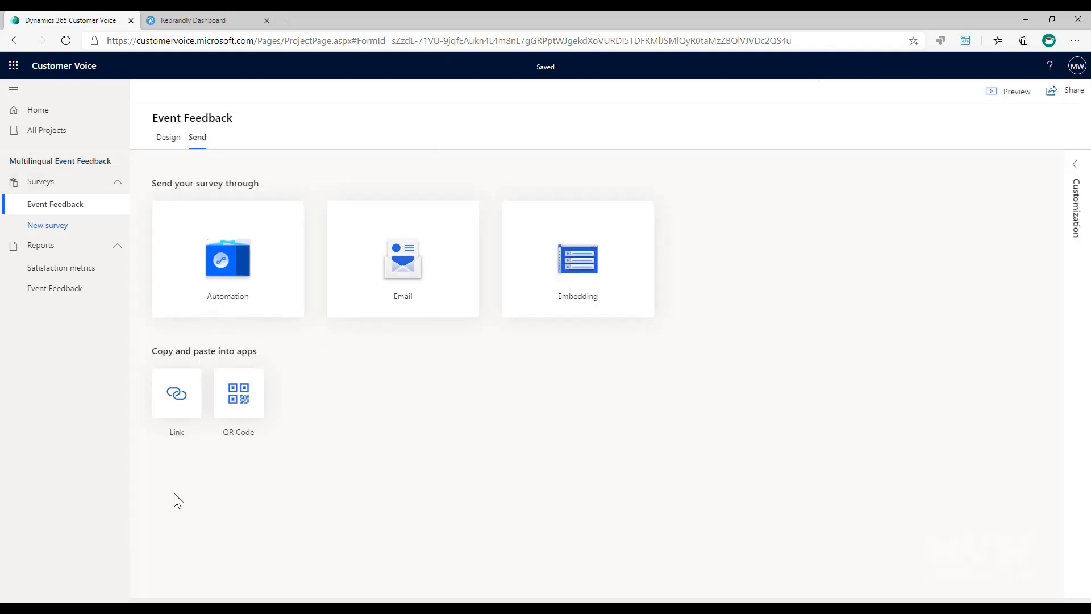
{"action": "left_click", "coordinate": [177, 393]}
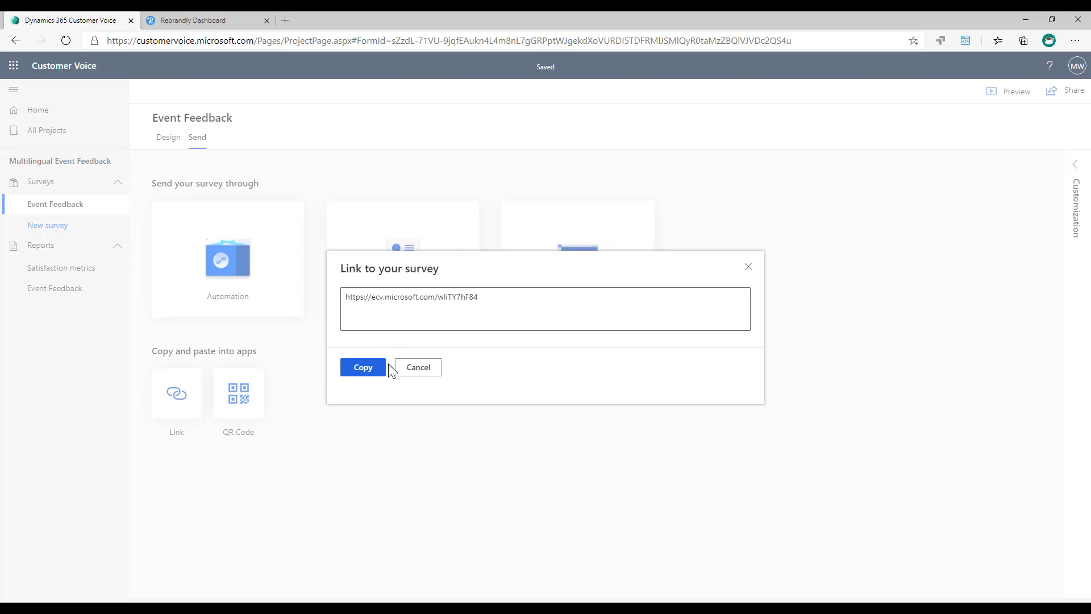
{"action": "left_click", "coordinate": [361, 368]}
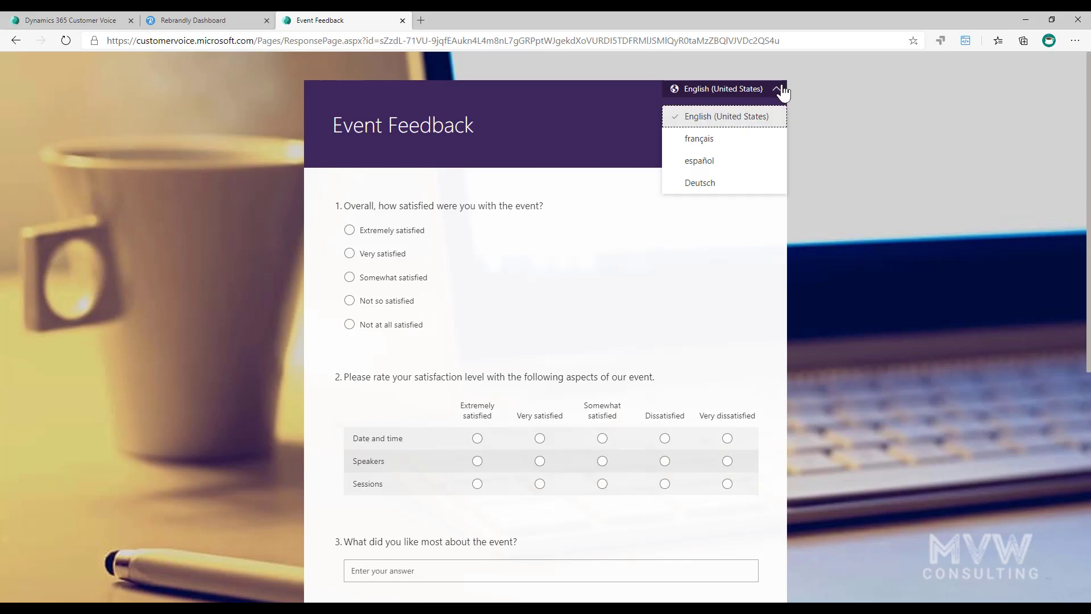
Preview the live survey in français and Deutsch, then return it to English (United States)
{"action": "left_click", "coordinate": [699, 139]}
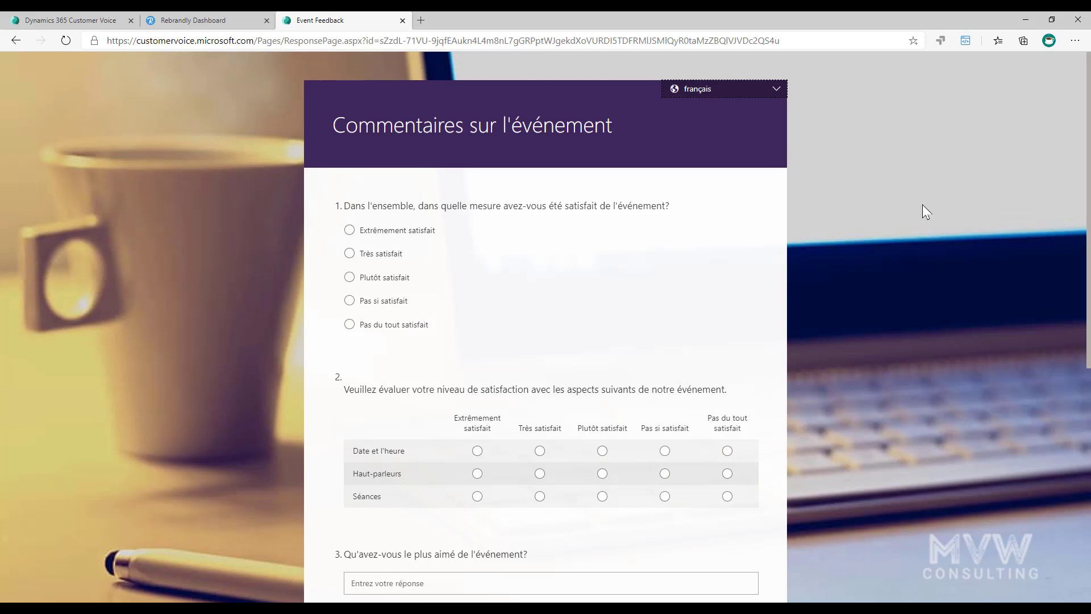
{"action": "mouse_move", "coordinate": [894, 196]}
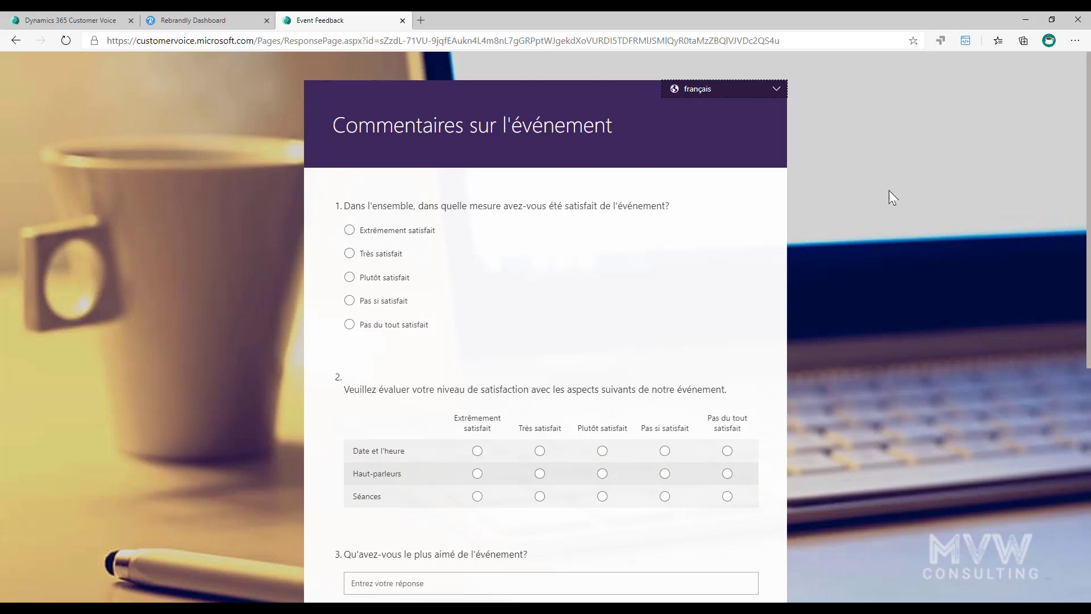
{"action": "mouse_move", "coordinate": [777, 136]}
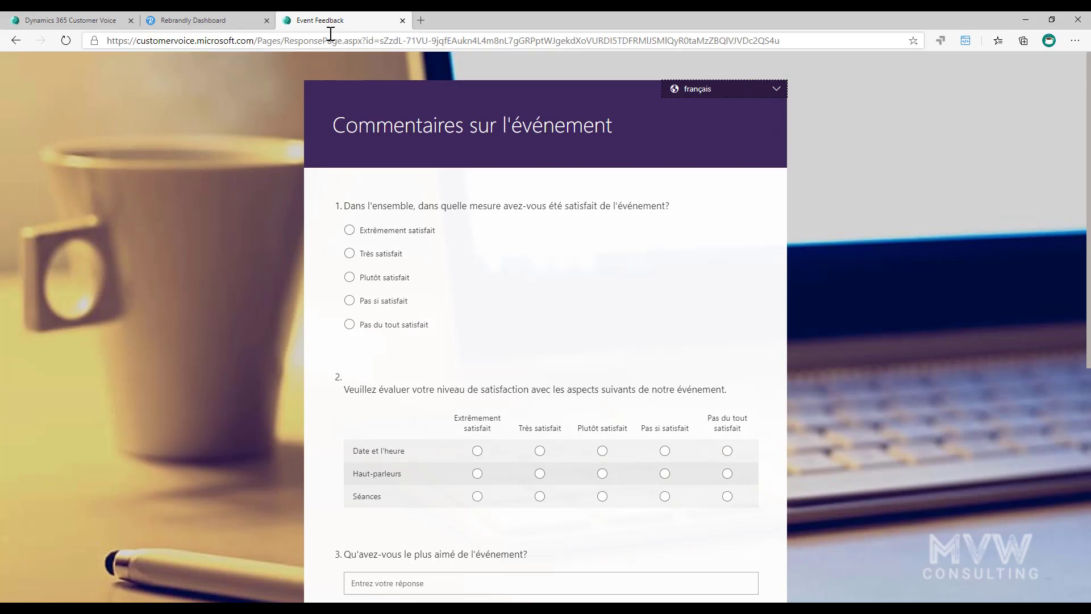
{"action": "left_click", "coordinate": [723, 88]}
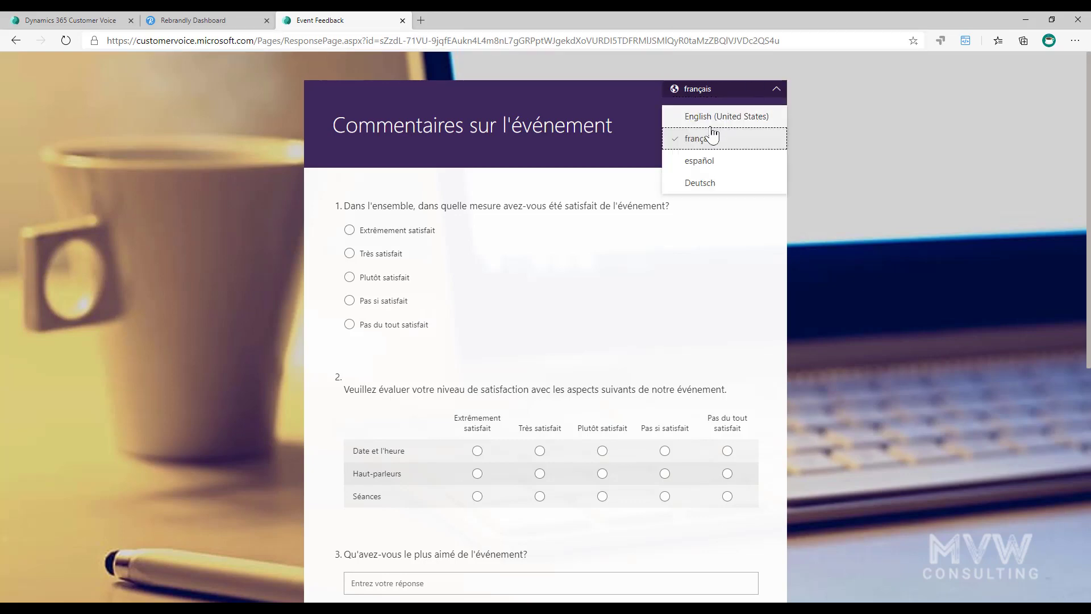
{"action": "left_click", "coordinate": [700, 182]}
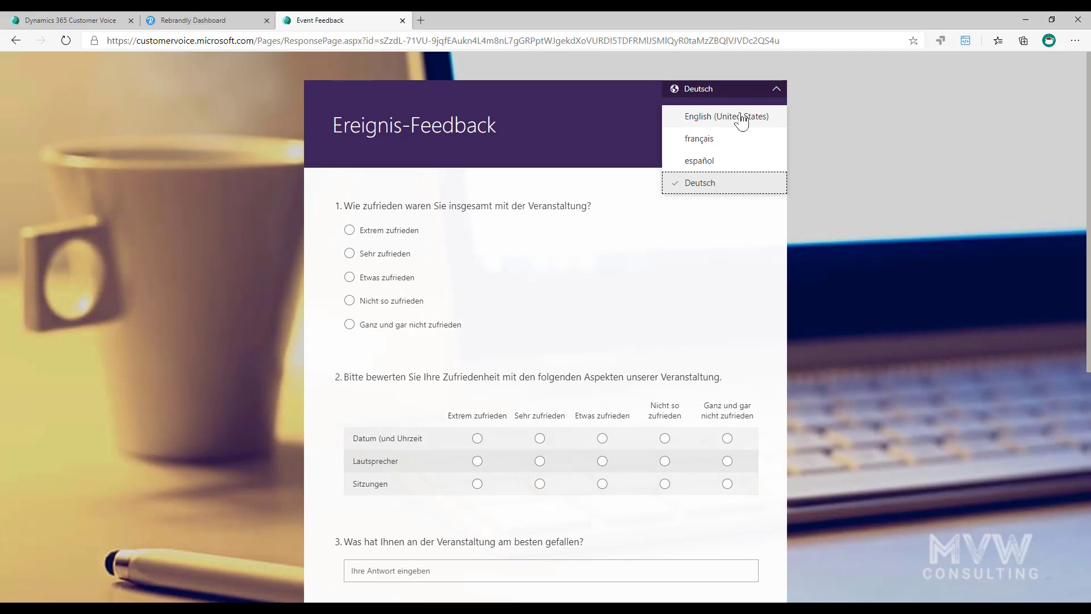
{"action": "left_click", "coordinate": [727, 116]}
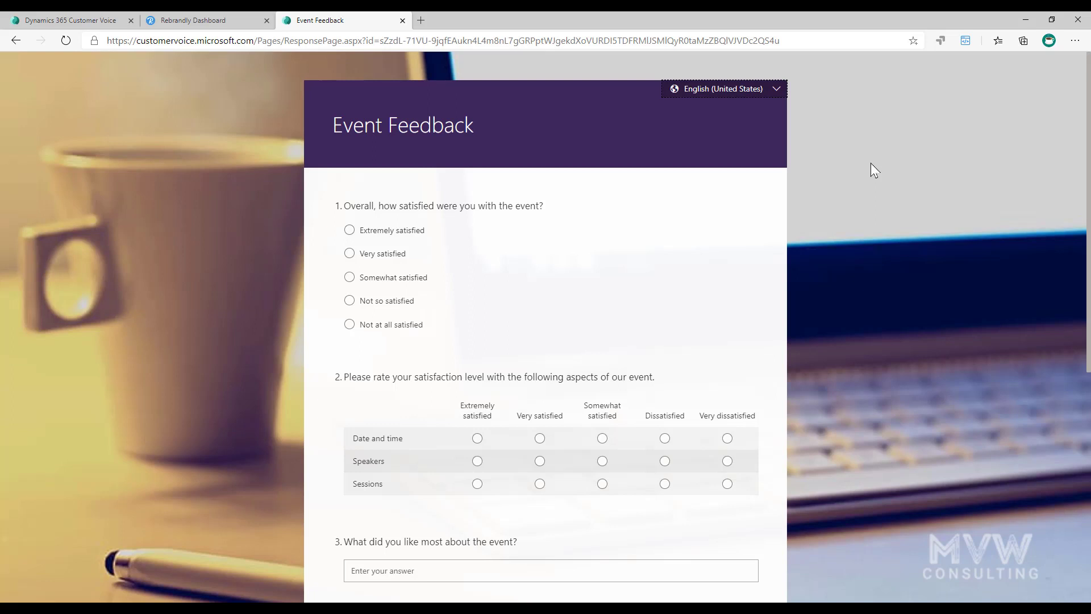
{"action": "mouse_move", "coordinate": [240, 19]}
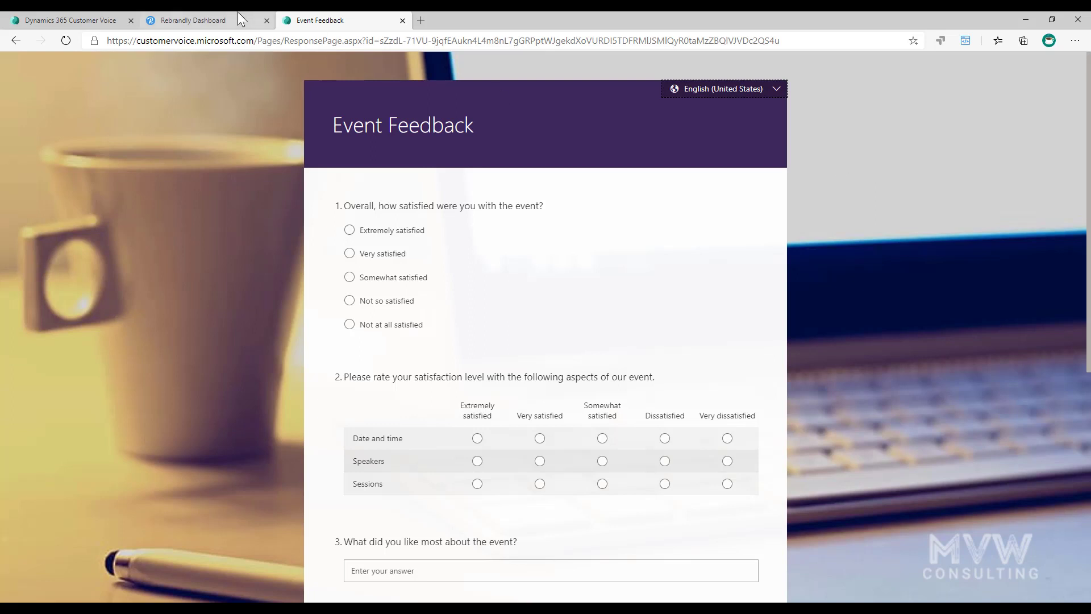
Insert the lang=fr-FR parameter into the ResponsePage survey URL in the address bar
{"action": "left_click", "coordinate": [439, 40]}
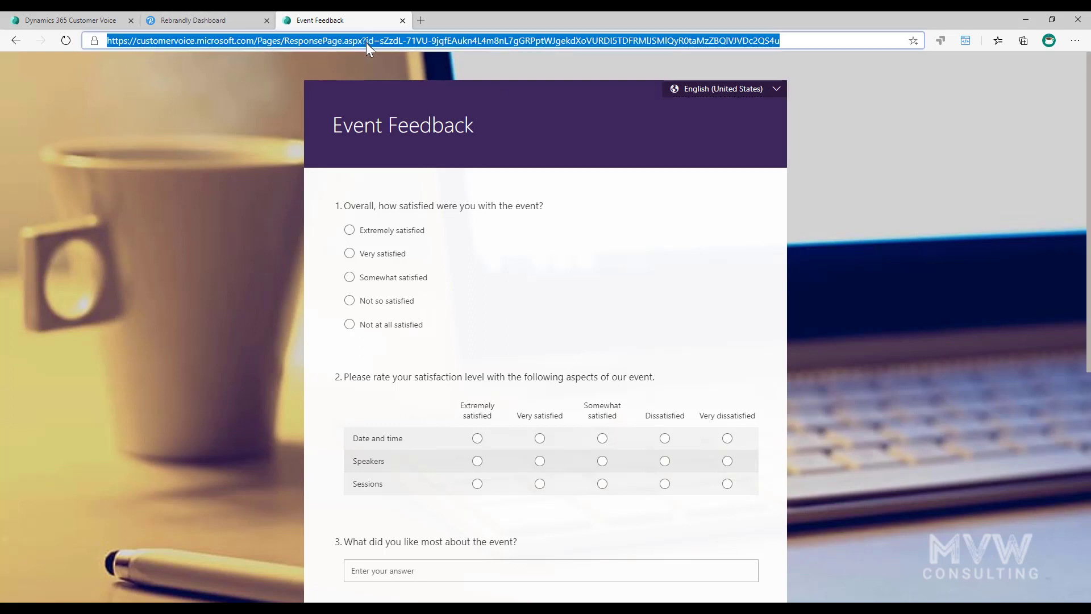
{"action": "left_click", "coordinate": [218, 88]}
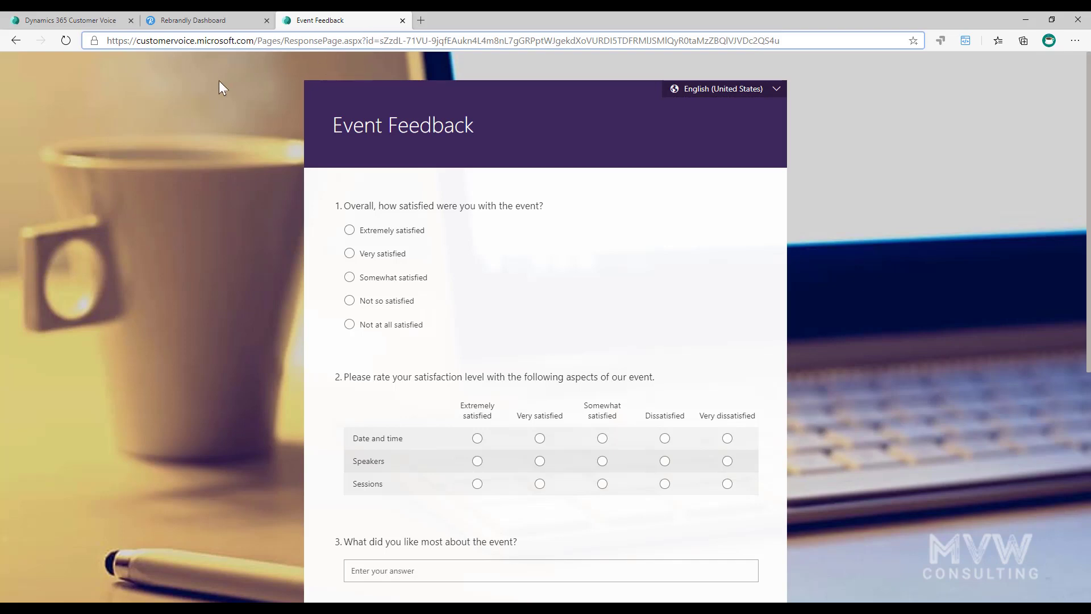
{"action": "left_click", "coordinate": [487, 40]}
{"action": "type", "text": "lang="}
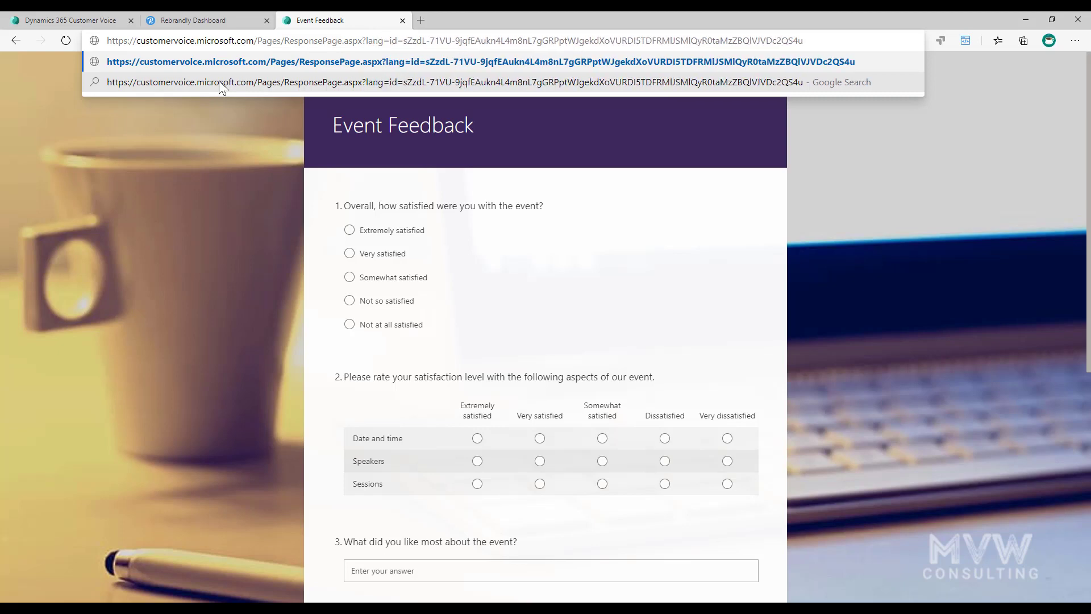
{"action": "left_click", "coordinate": [390, 41]}
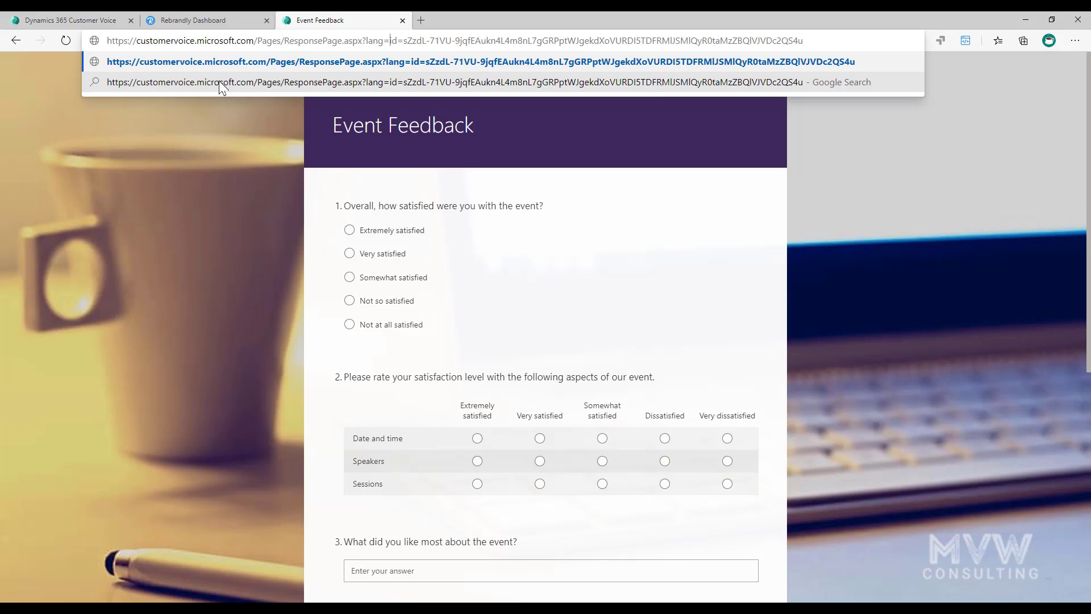
{"action": "type", "text": "fr-FR&"}
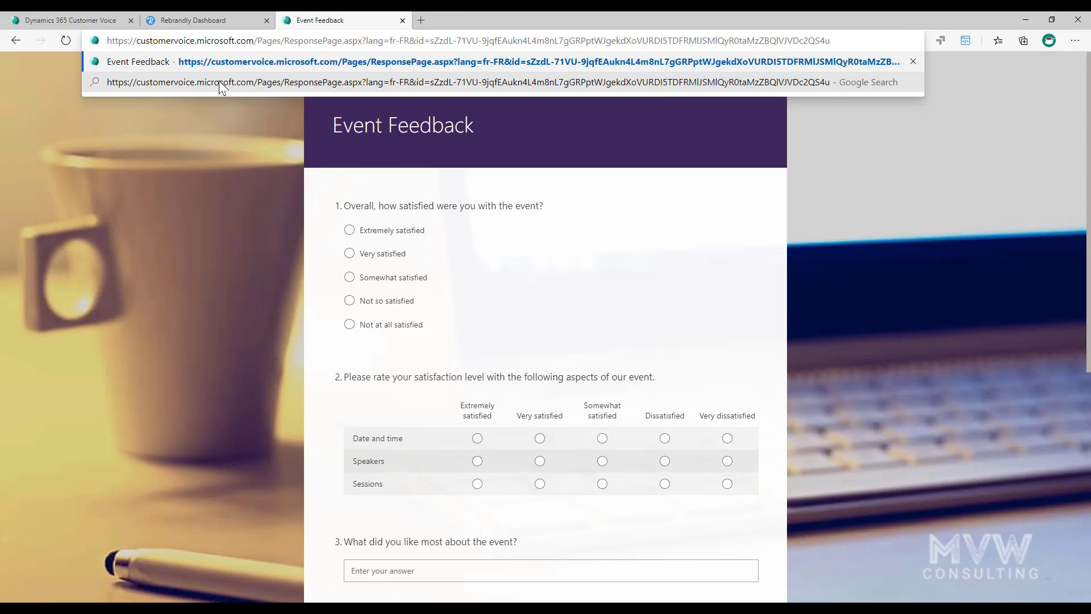
{"action": "mouse_move", "coordinate": [165, 498]}
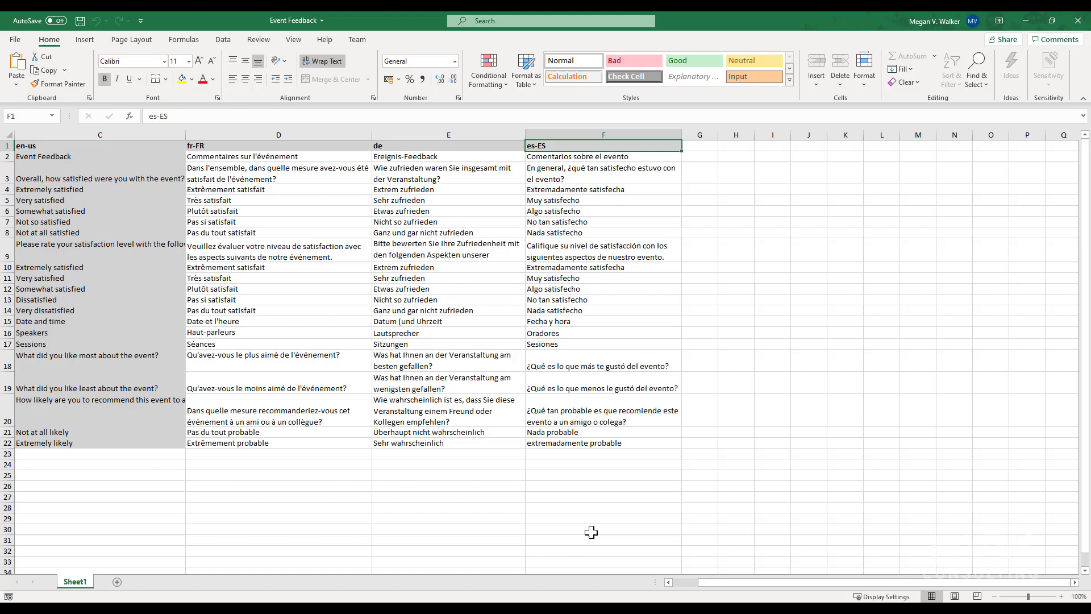
{"action": "mouse_move", "coordinate": [965, 411]}
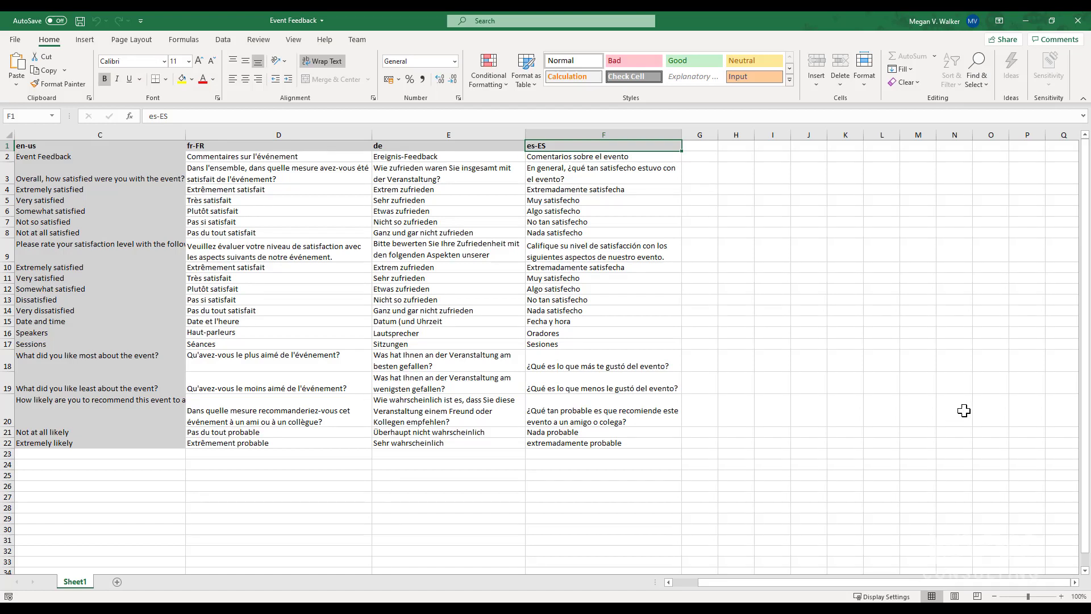
Check the fr-FR and es-ES language code headers in the Excel translation sheet, then return to the survey
{"action": "left_click", "coordinate": [278, 146]}
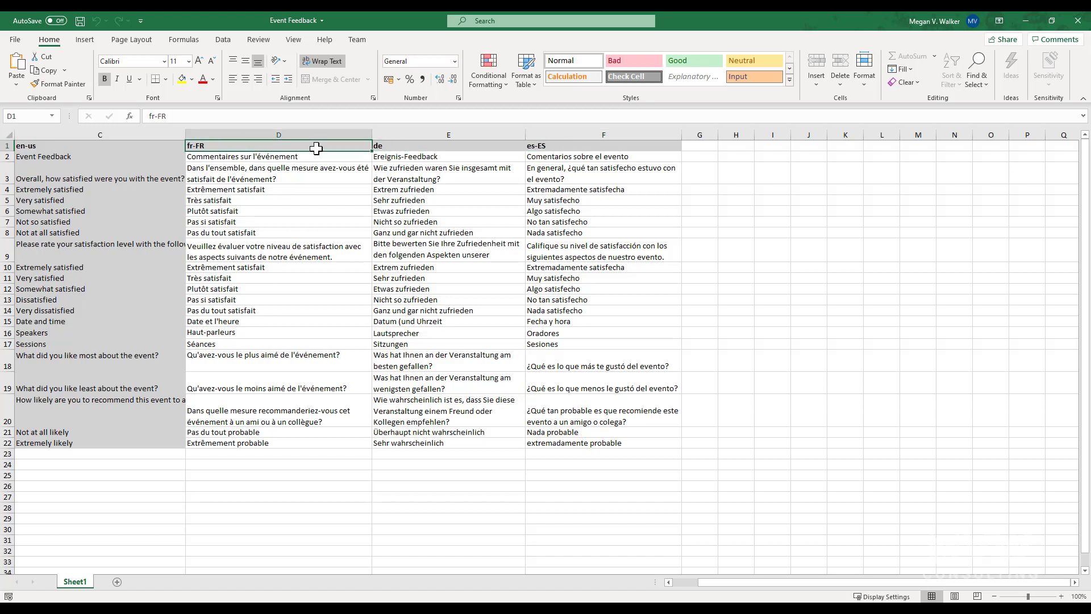
{"action": "left_click", "coordinate": [602, 146]}
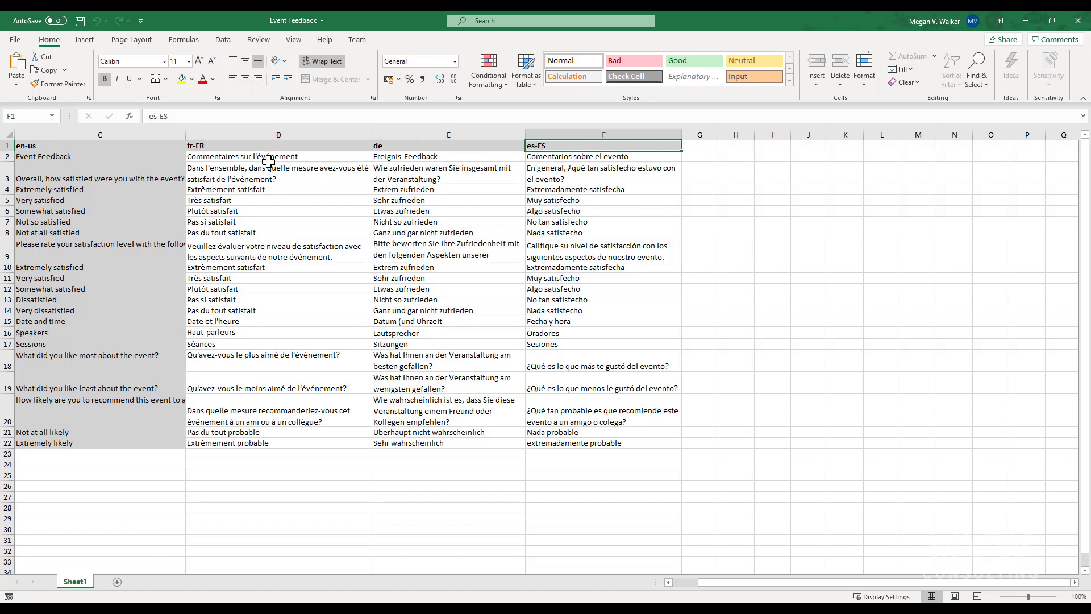
{"action": "left_click", "coordinate": [277, 146]}
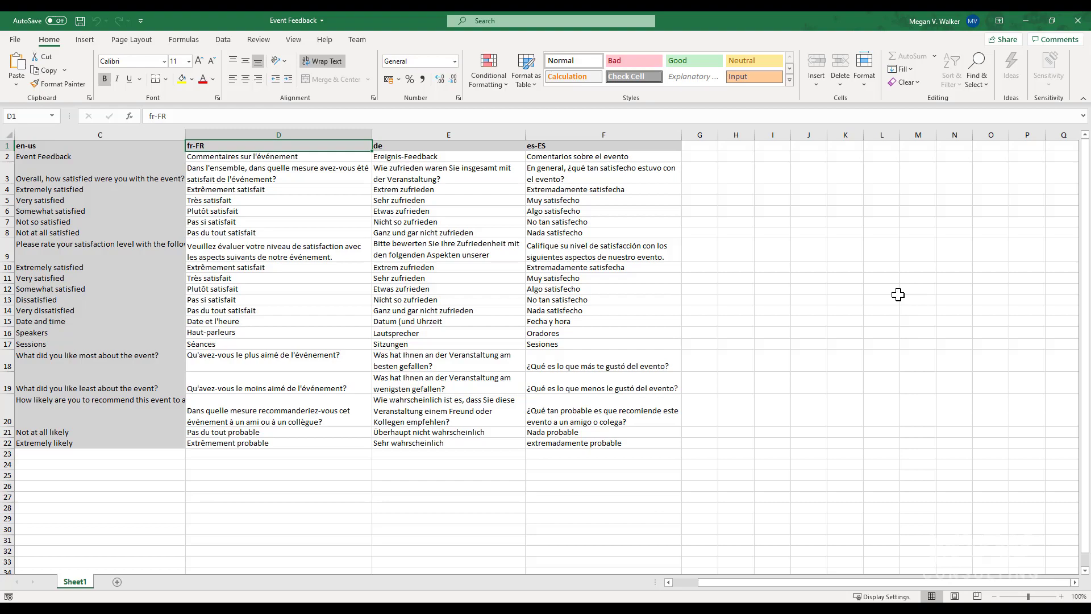
{"action": "left_click", "coordinate": [322, 19]}
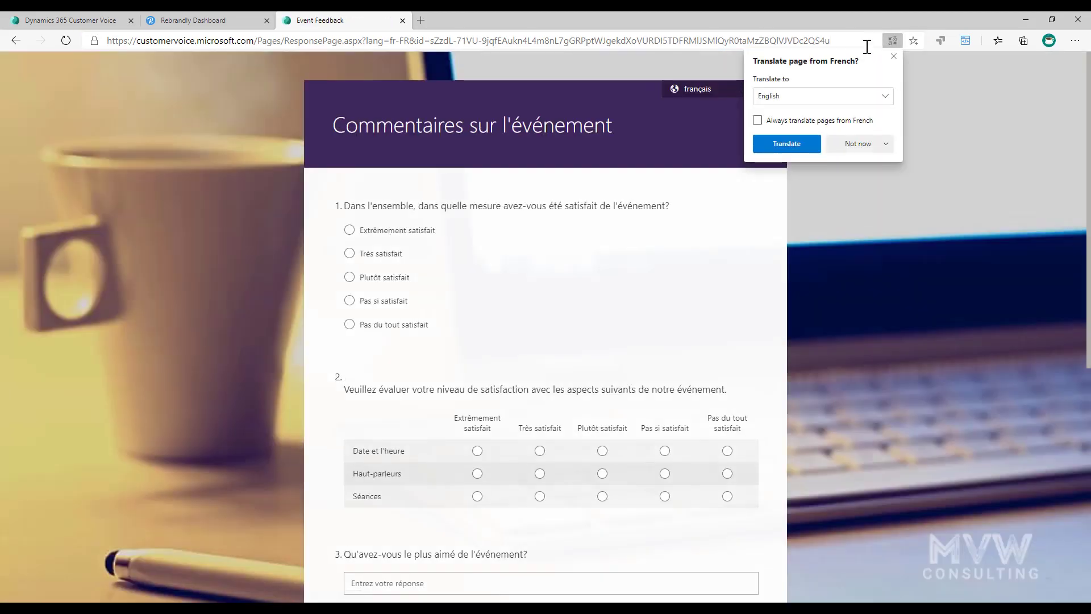
Change the survey URL to lang=de so it loads in German, then copy that address
{"action": "left_click", "coordinate": [857, 143]}
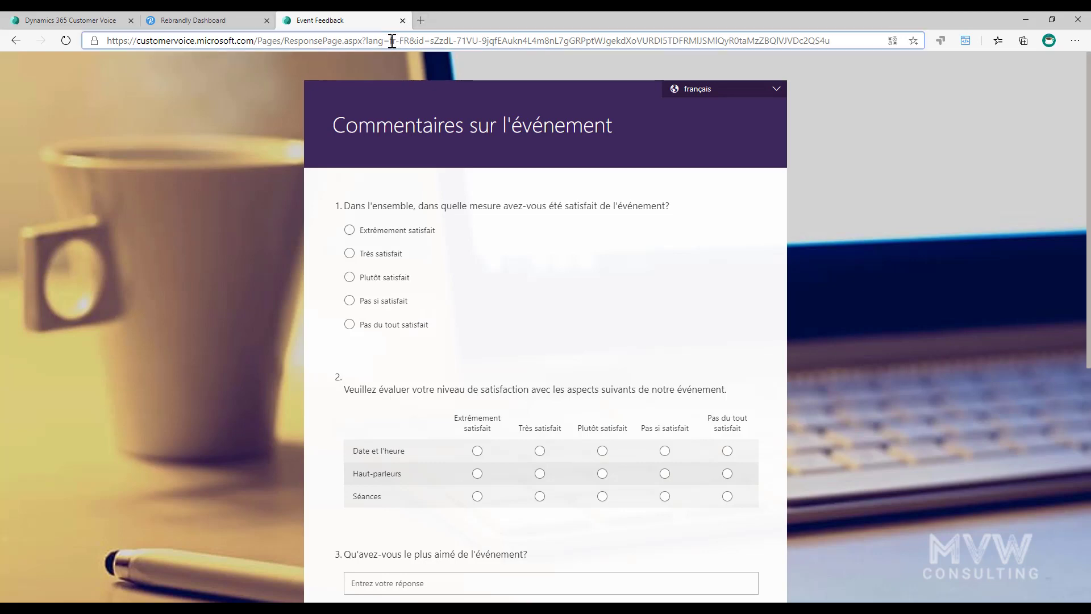
{"action": "type", "text": "de"}
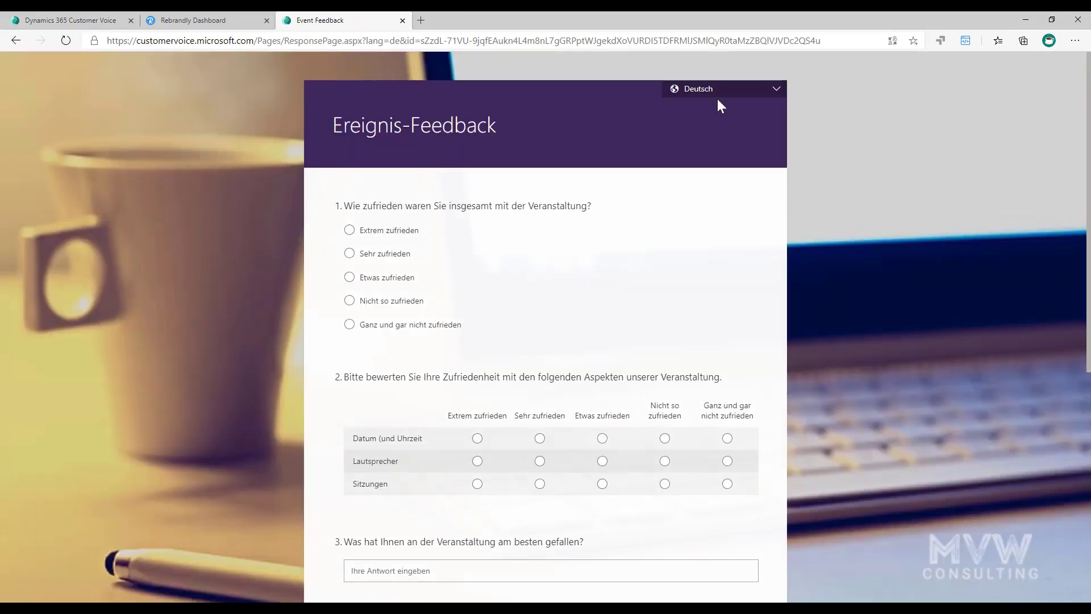
{"action": "left_click", "coordinate": [397, 39]}
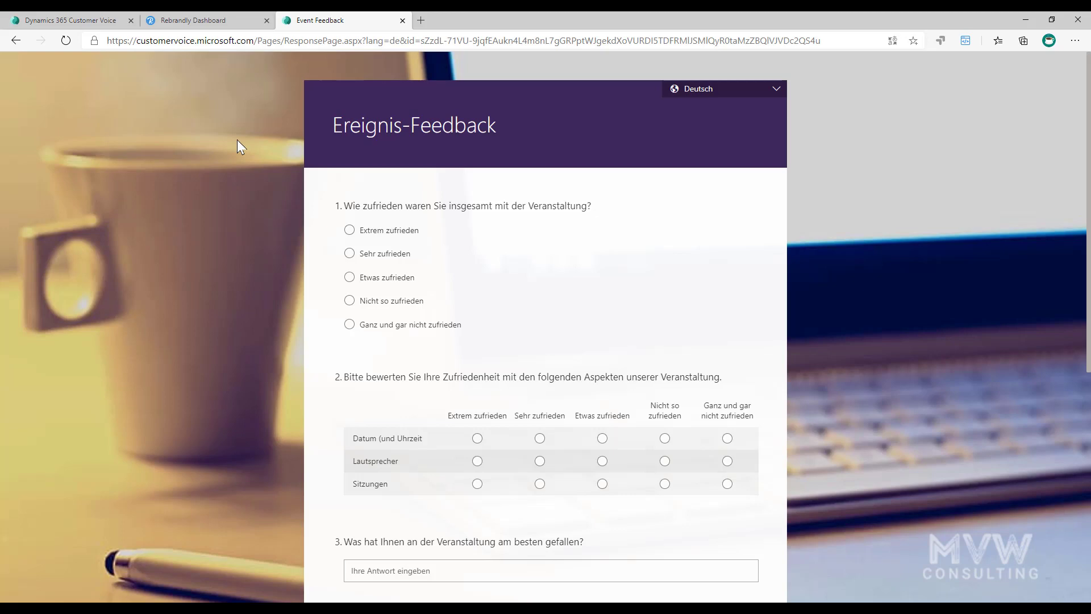
{"action": "left_click", "coordinate": [452, 39]}
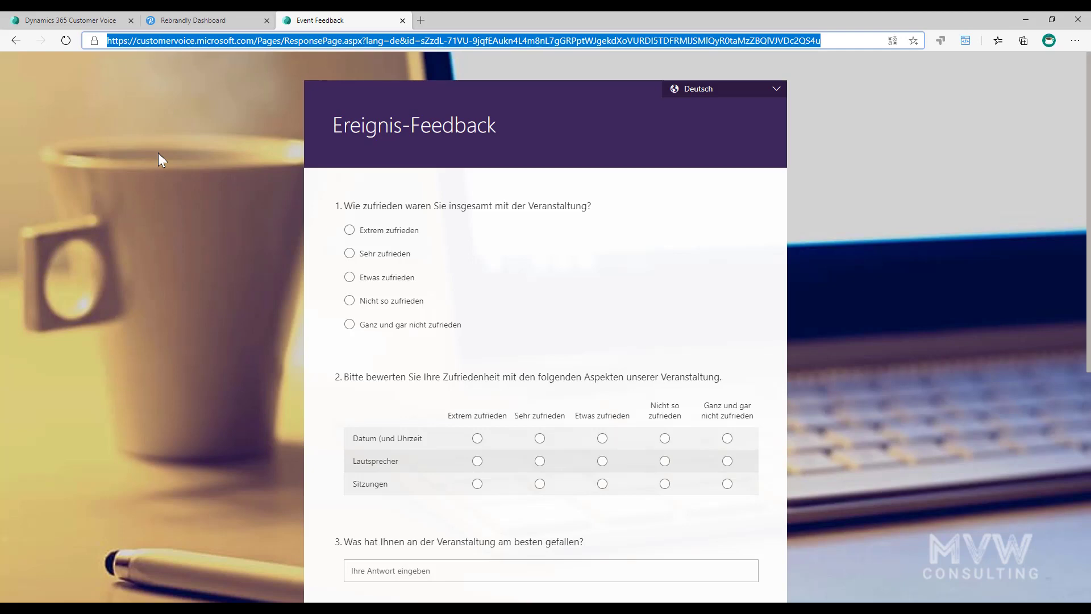
{"action": "left_click", "coordinate": [203, 20]}
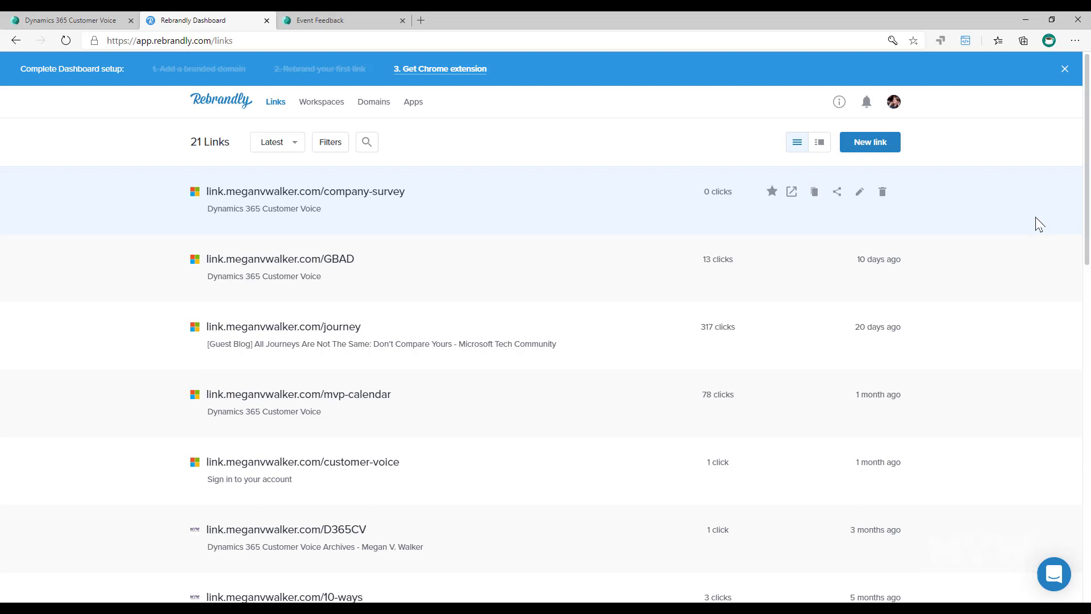
{"action": "mouse_move", "coordinate": [199, 209]}
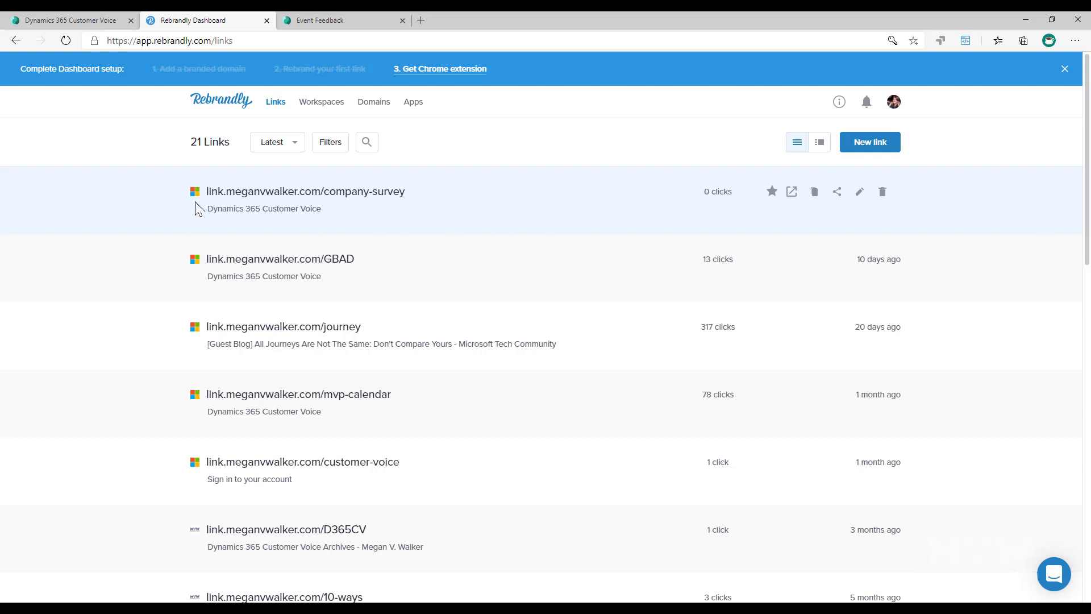
Create the Rebrandly link events-german pointing to the lang=de survey URL
{"action": "left_click", "coordinate": [869, 142]}
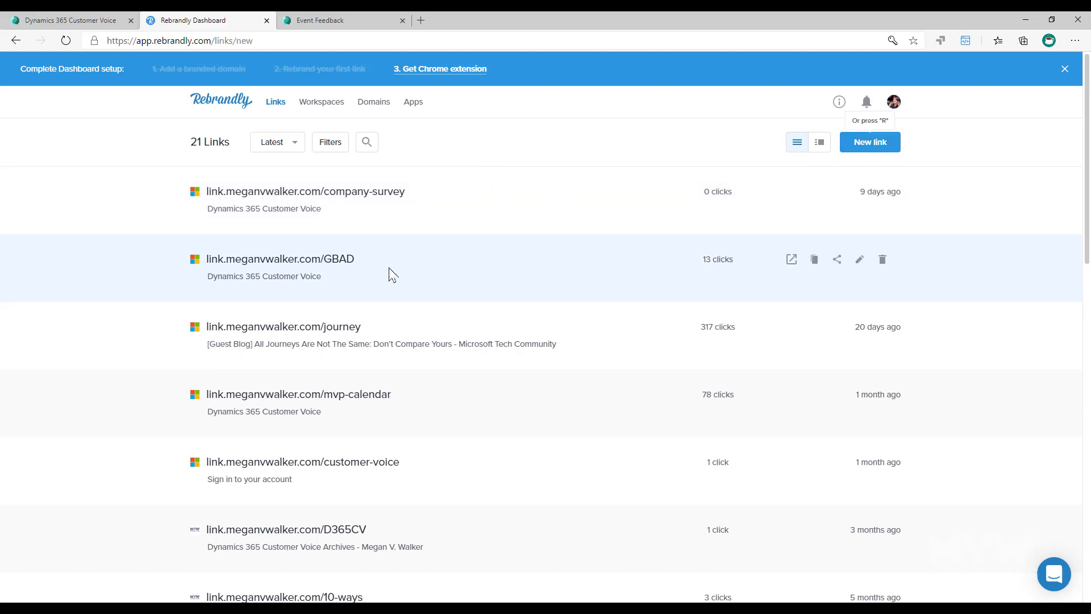
{"action": "left_click", "coordinate": [870, 142]}
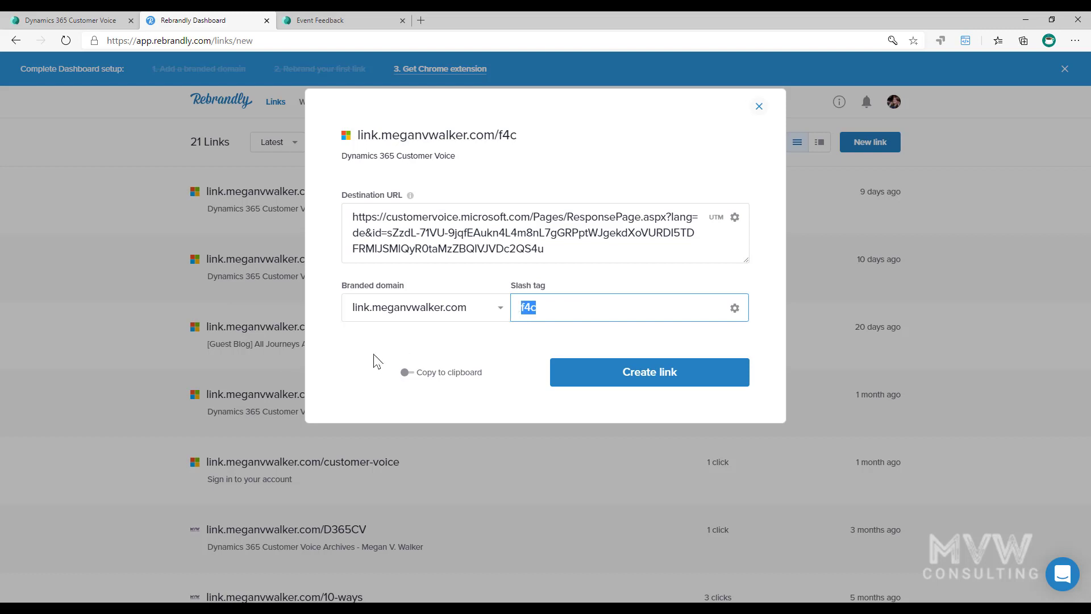
{"action": "type", "text": "events-"}
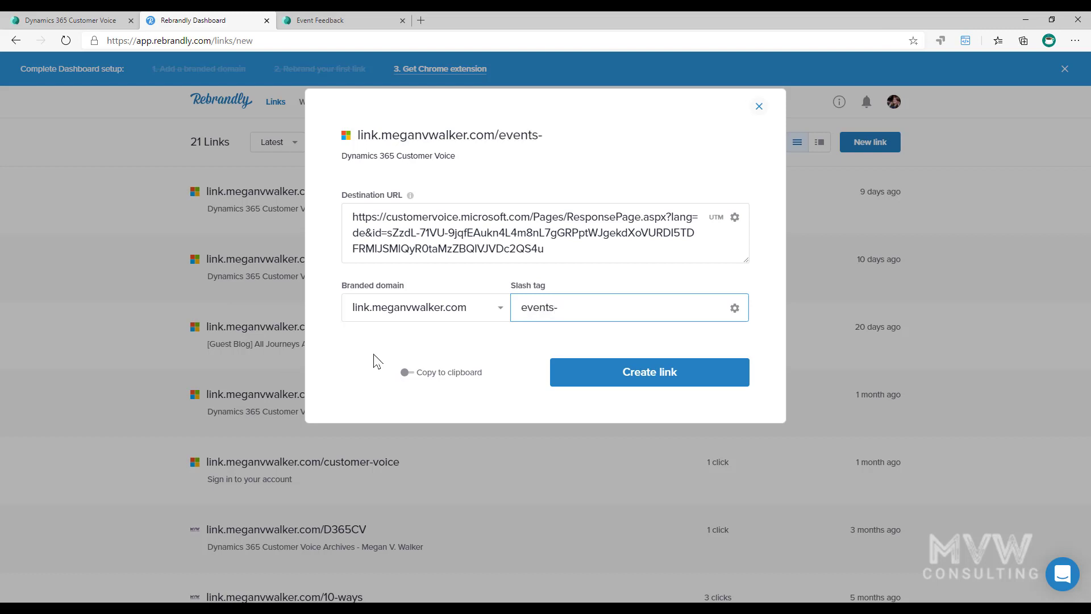
{"action": "type", "text": "de"}
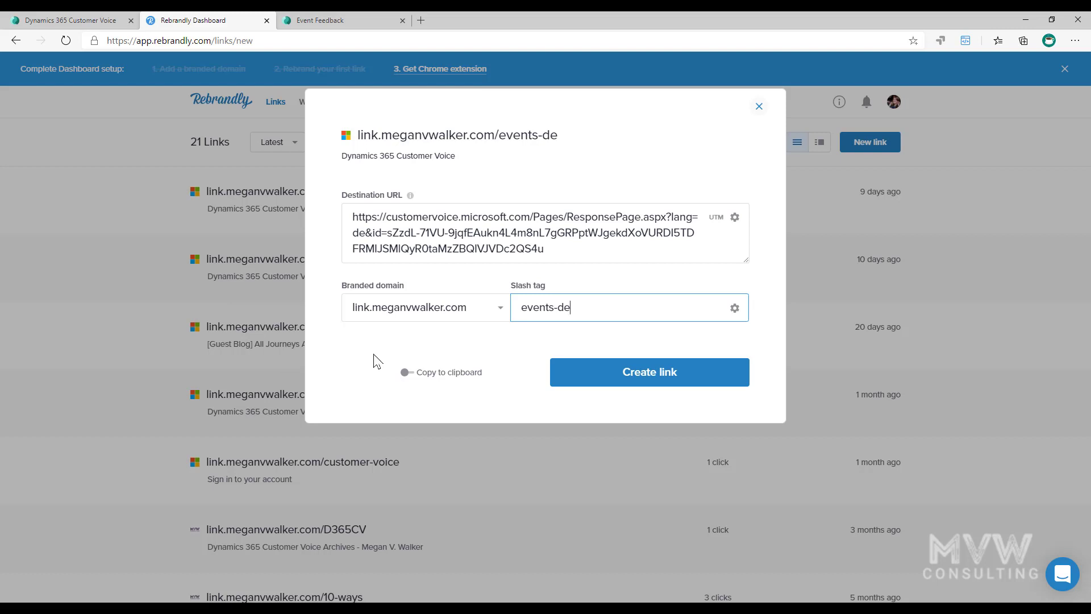
{"action": "type", "text": "german"}
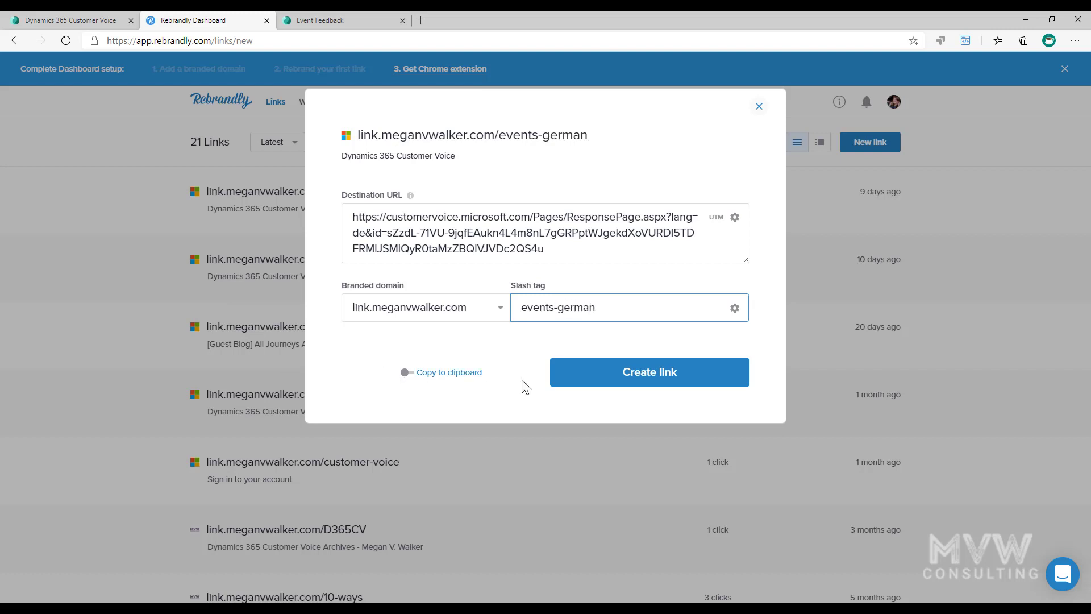
{"action": "left_click", "coordinate": [648, 372]}
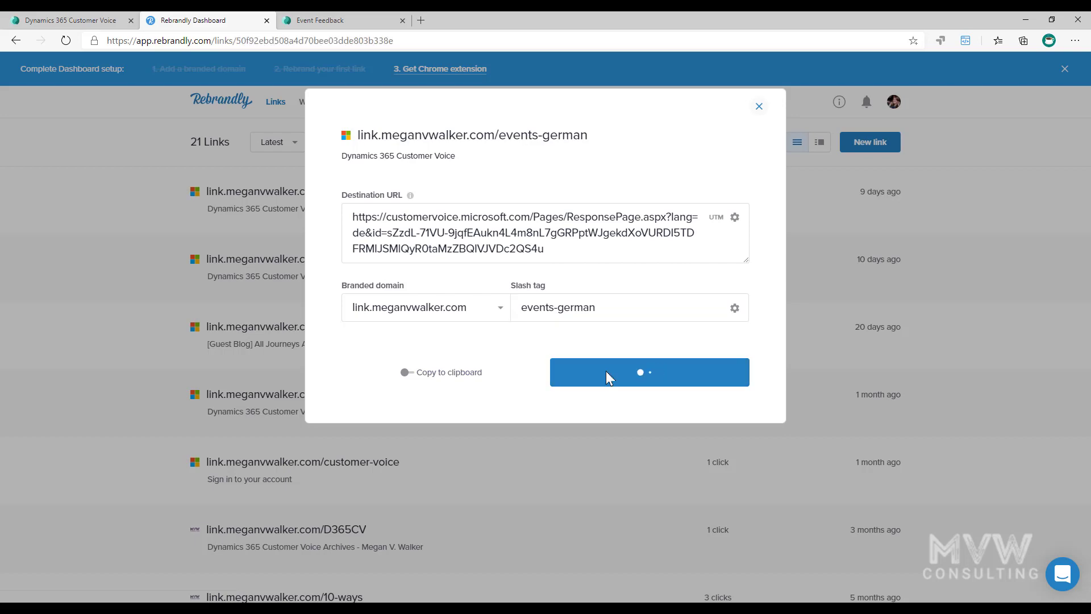
{"action": "left_click", "coordinate": [649, 371]}
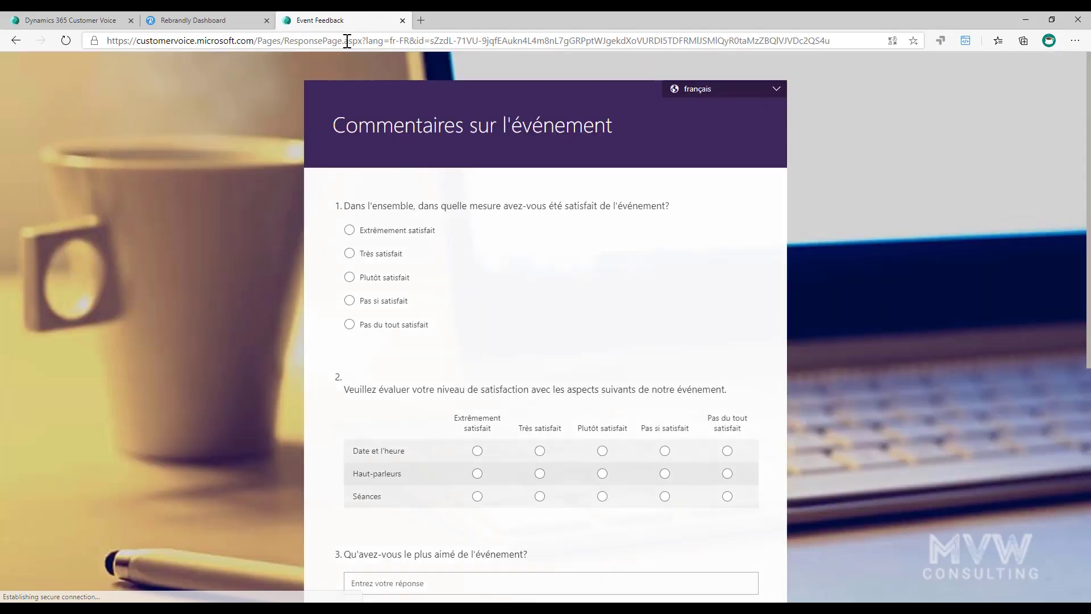
Create the Rebrandly link event-french pointing to the lang=fr-FR survey URL
{"action": "left_click", "coordinate": [203, 20]}
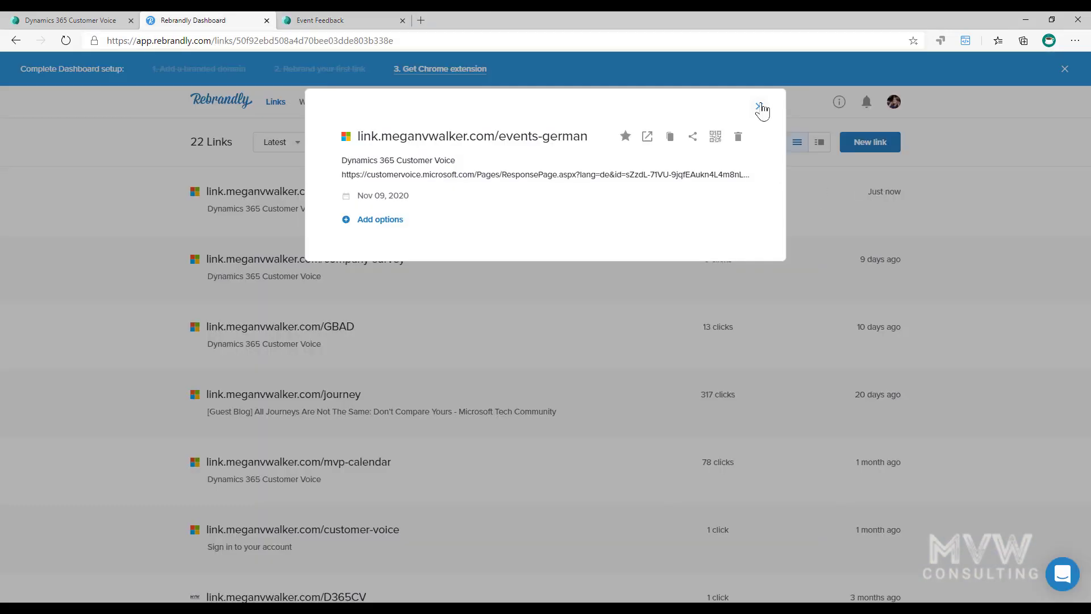
{"action": "left_click", "coordinate": [868, 141]}
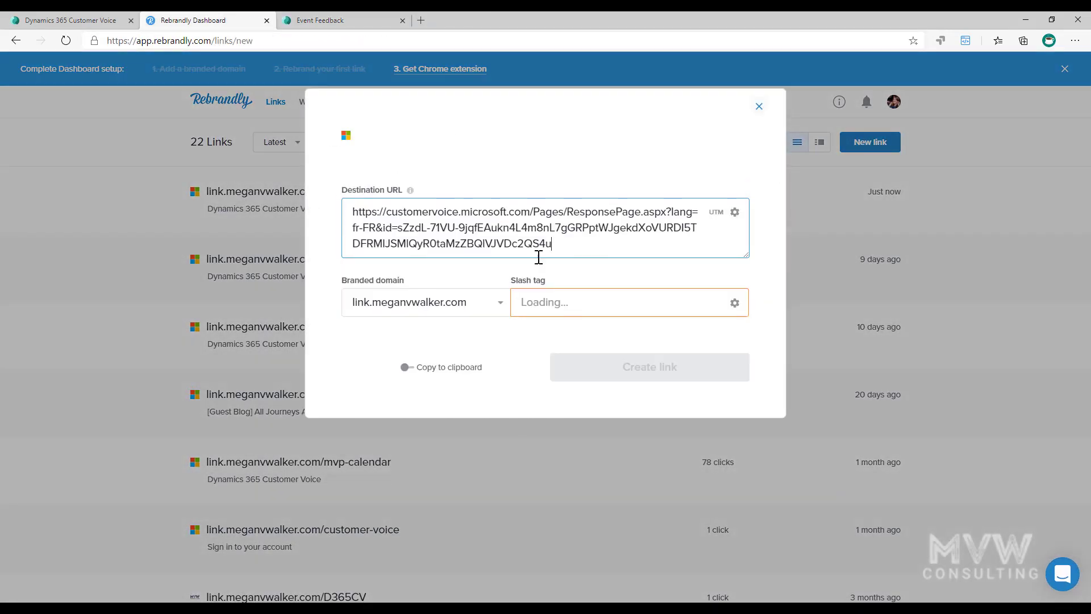
{"action": "type", "text": "2"}
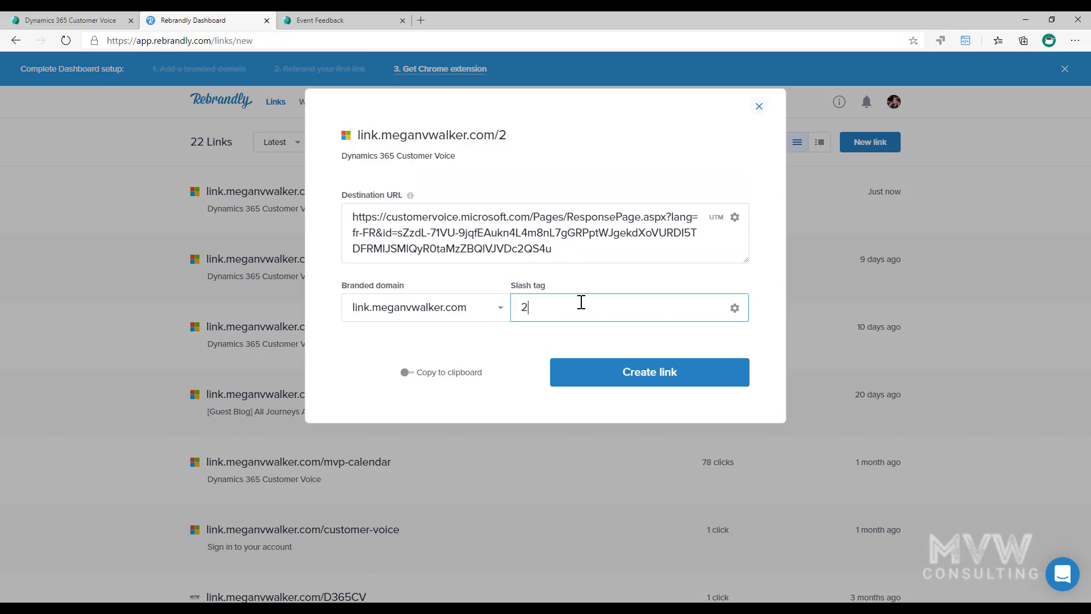
{"action": "type", "text": "event-french"}
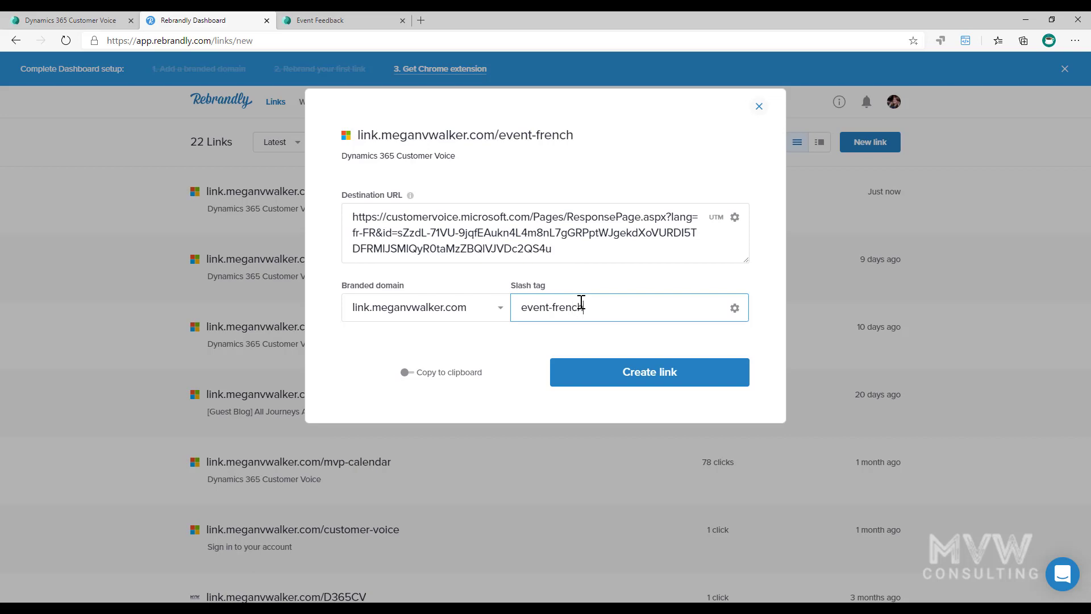
{"action": "left_click", "coordinate": [648, 372]}
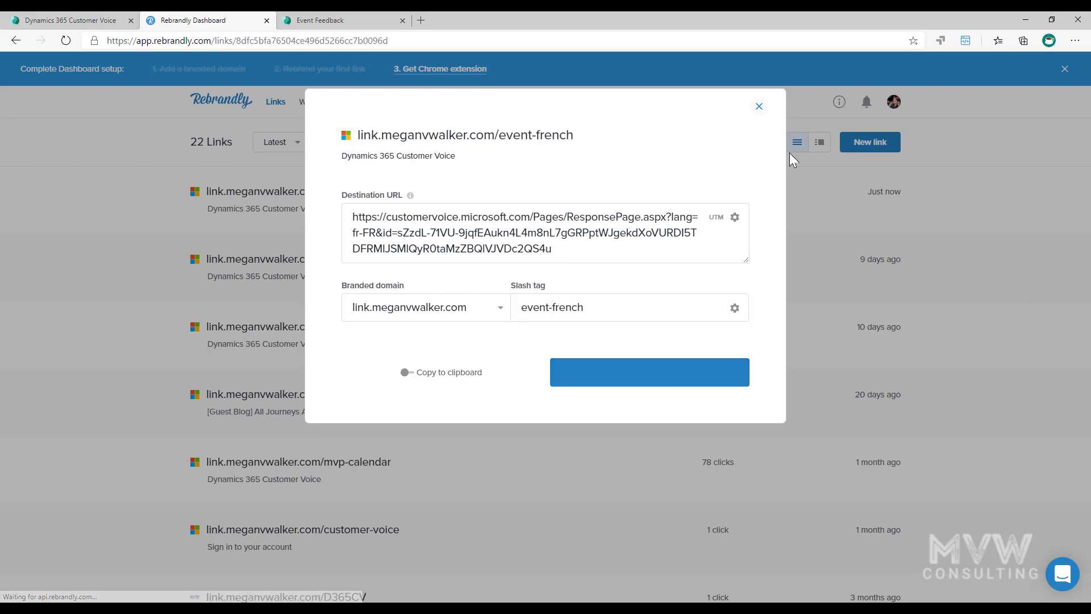
{"action": "left_click", "coordinate": [648, 372]}
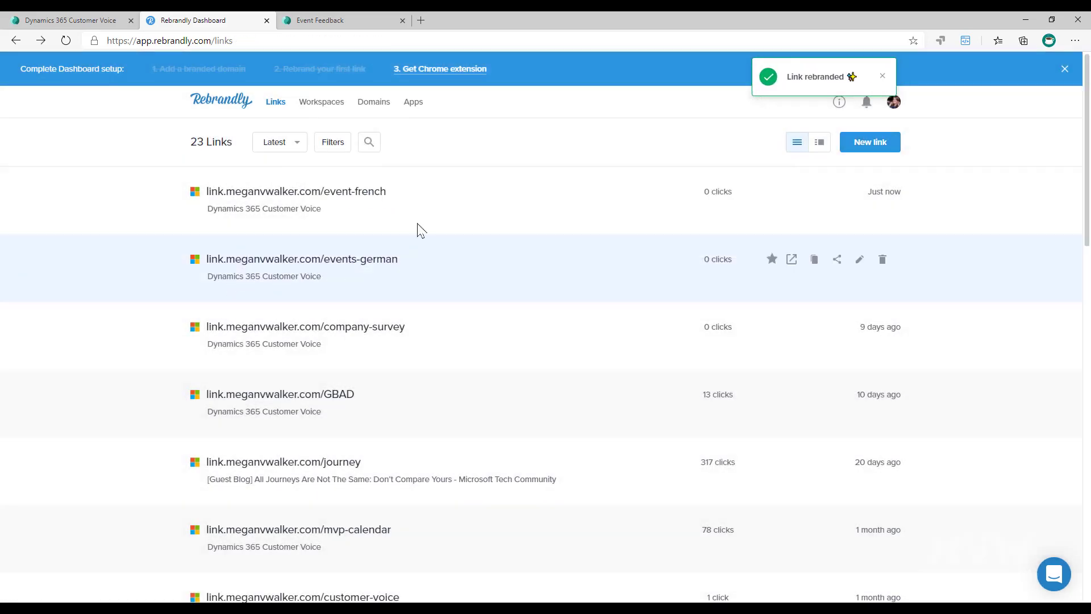
{"action": "mouse_move", "coordinate": [406, 200]}
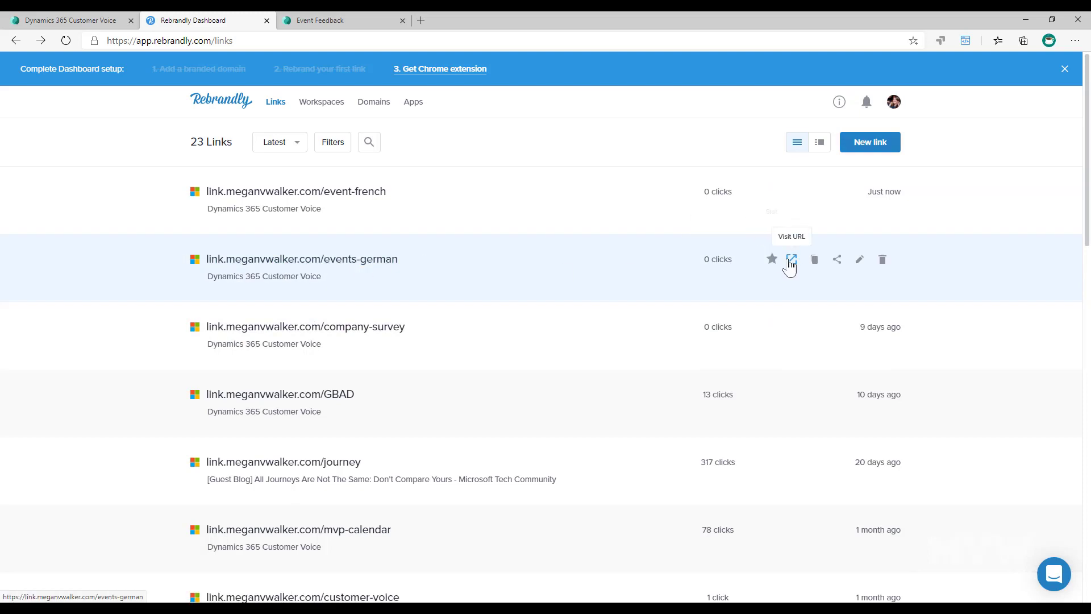
Load the events-german short link in a new tab to confirm the survey opens in German
{"action": "left_click", "coordinate": [791, 260]}
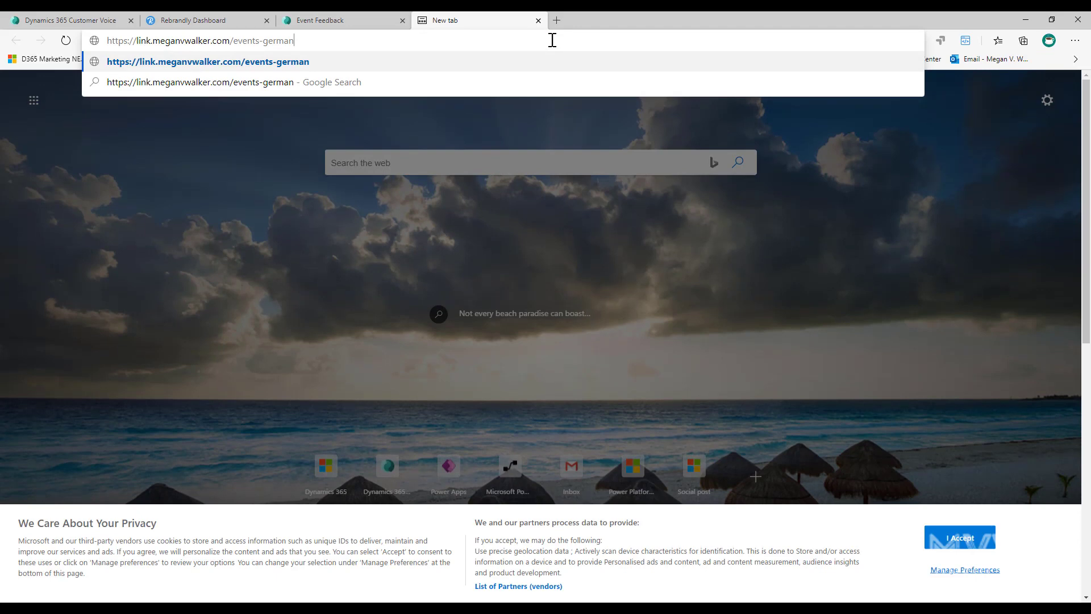
{"action": "key", "text": "Enter"}
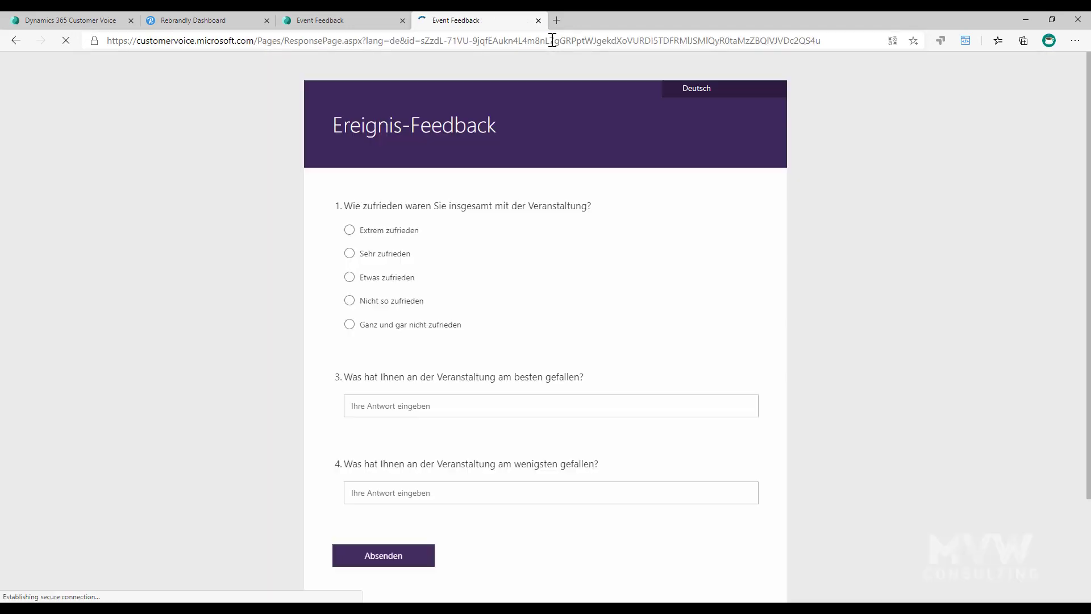